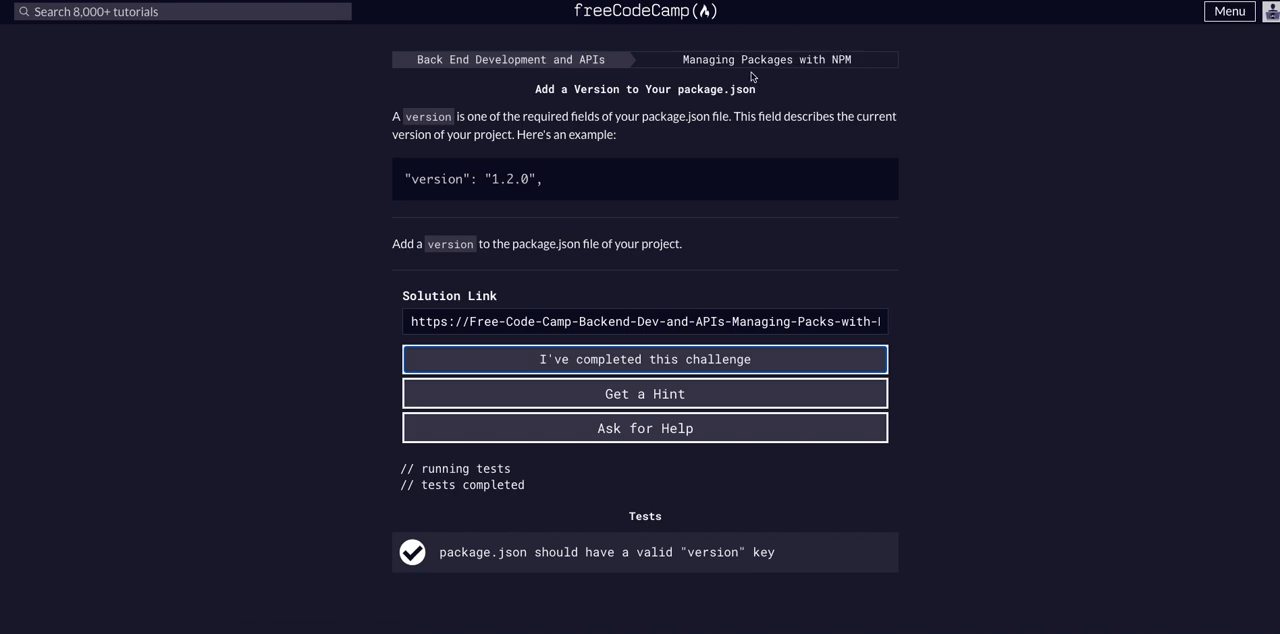
pyautogui.moveTo(529, 90)
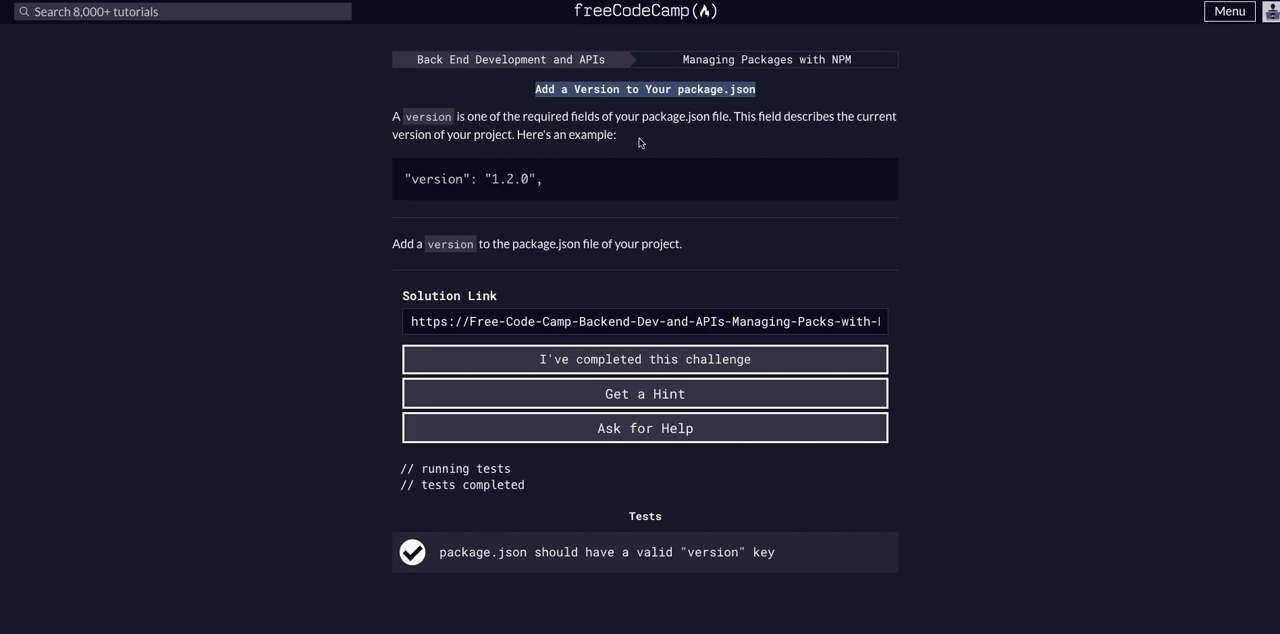
pyautogui.moveTo(527, 186)
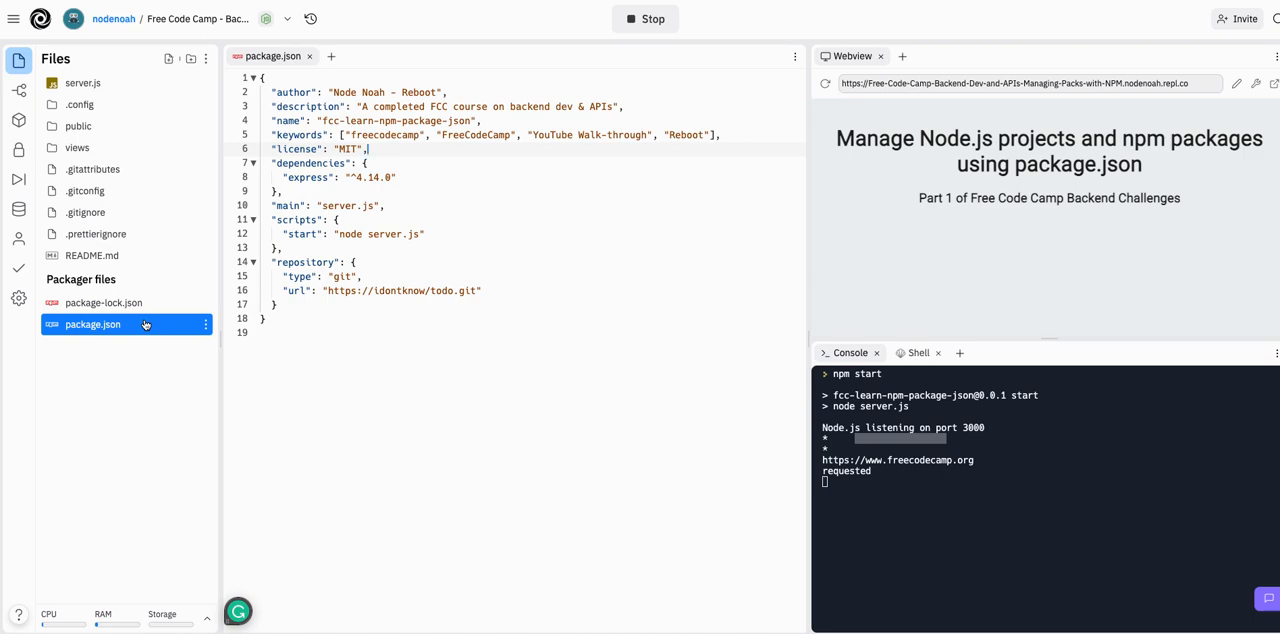
pyautogui.moveTo(85, 212)
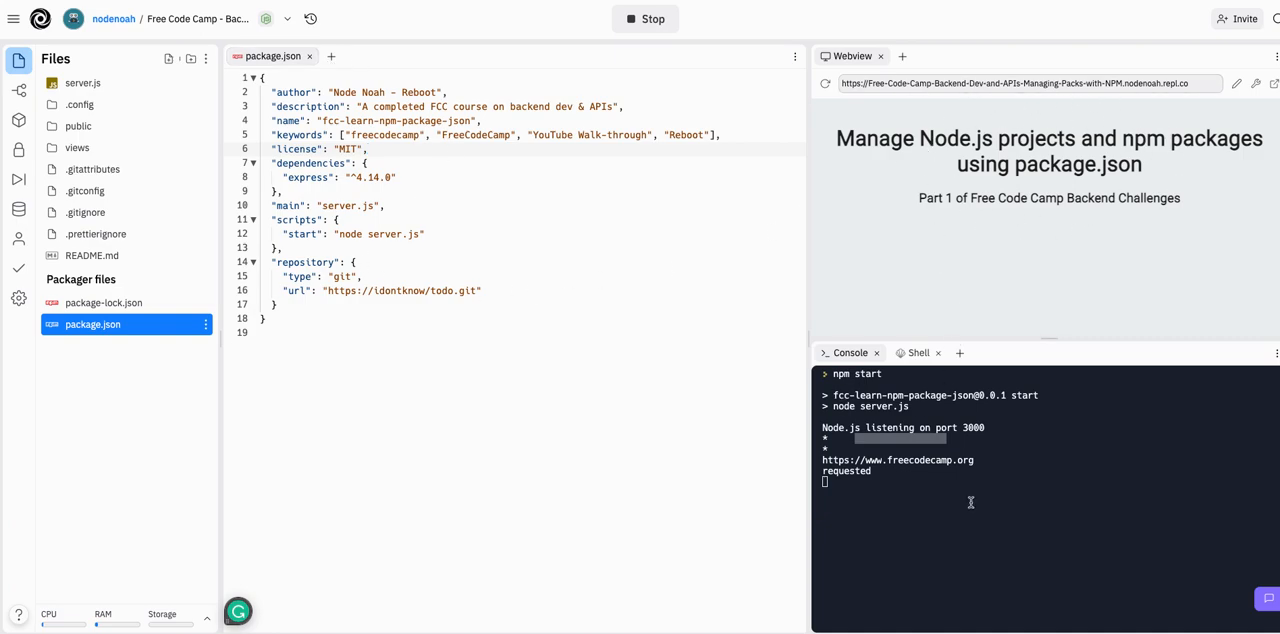
# Stop the running app and add "version": "0.1.0" after the license line in package.json.
pyautogui.click(645, 19)
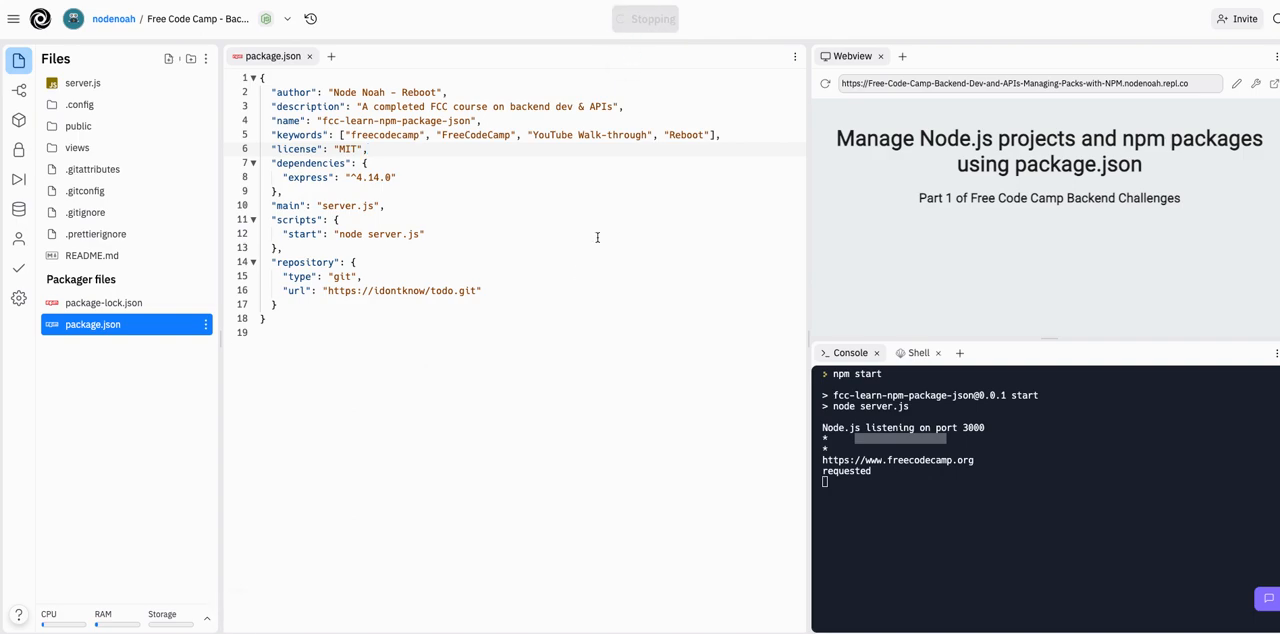
pyautogui.click(645, 18)
pyautogui.write('"version":')
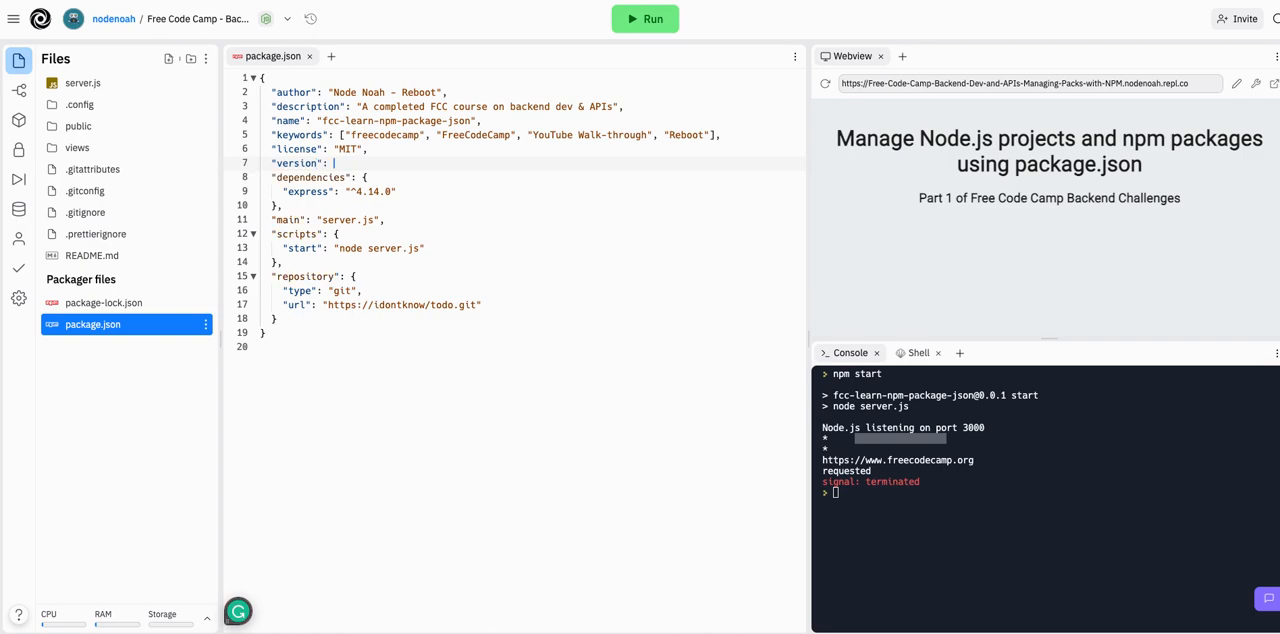
pyautogui.write('""')
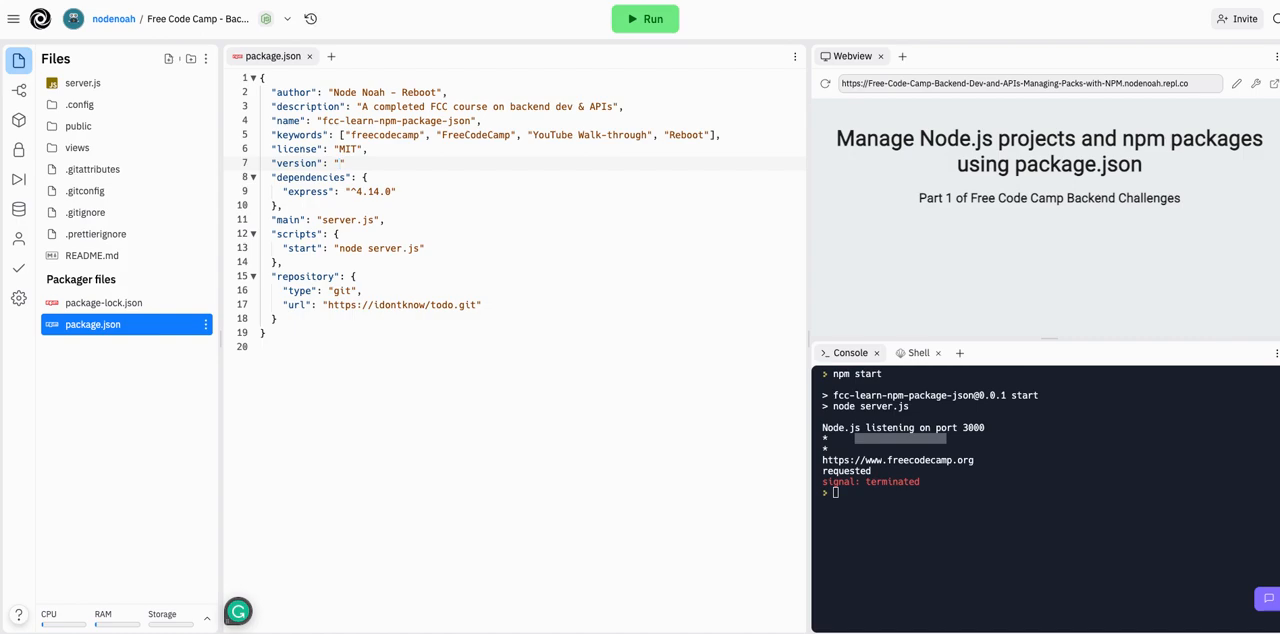
pyautogui.write('0.')
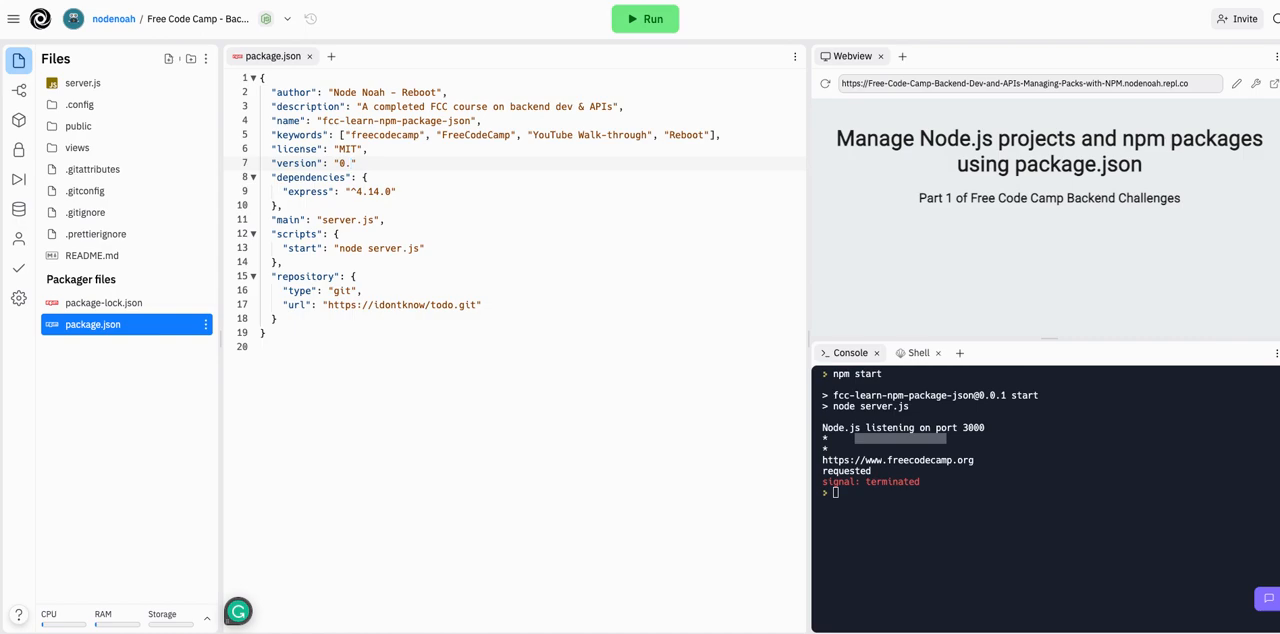
pyautogui.write('1.0')
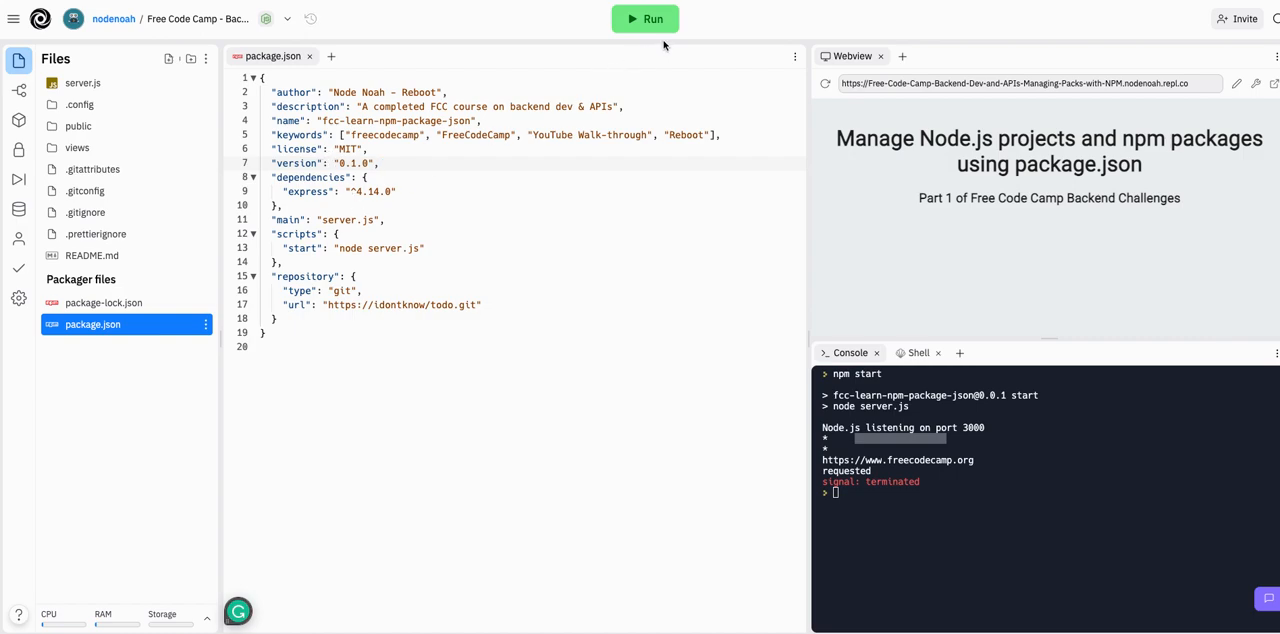
# Rerun the app as version 0.1.0 and select its Webview URL.
pyautogui.click(645, 18)
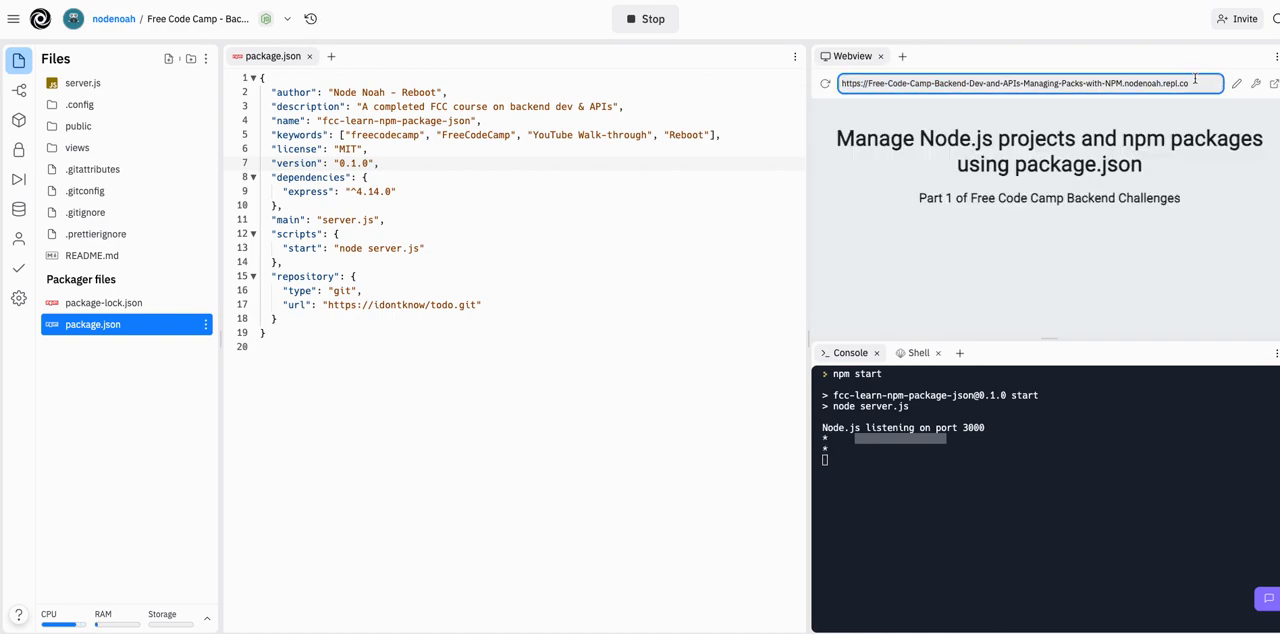
pyautogui.click(978, 83)
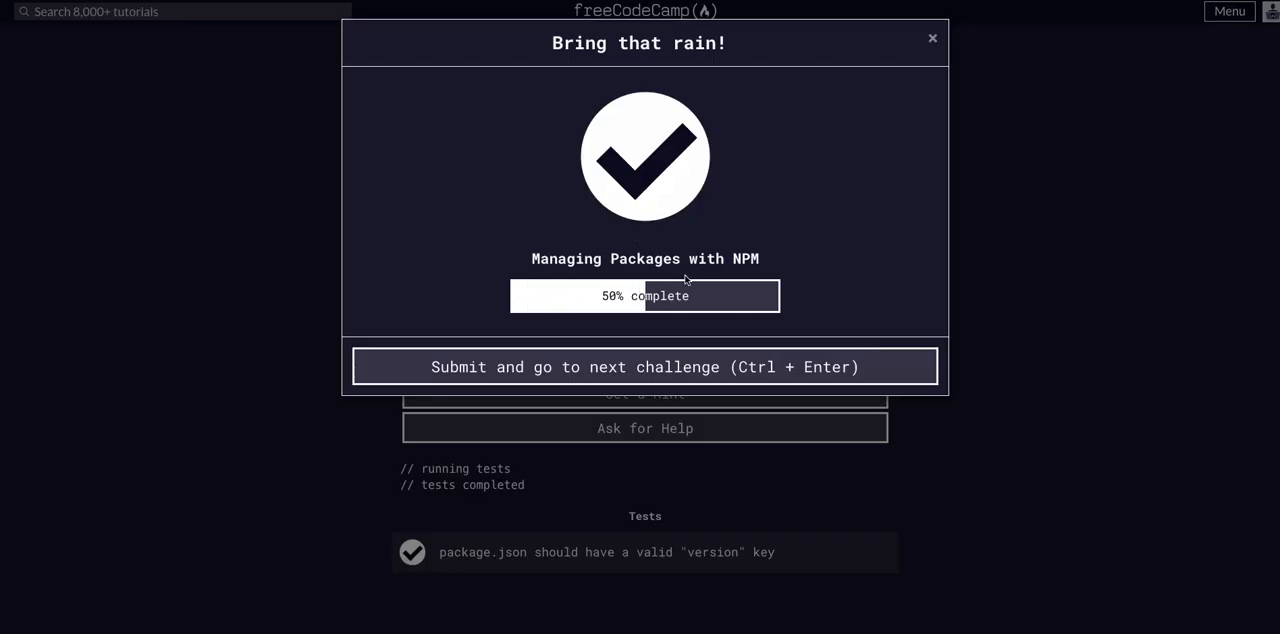
pyautogui.moveTo(697, 301)
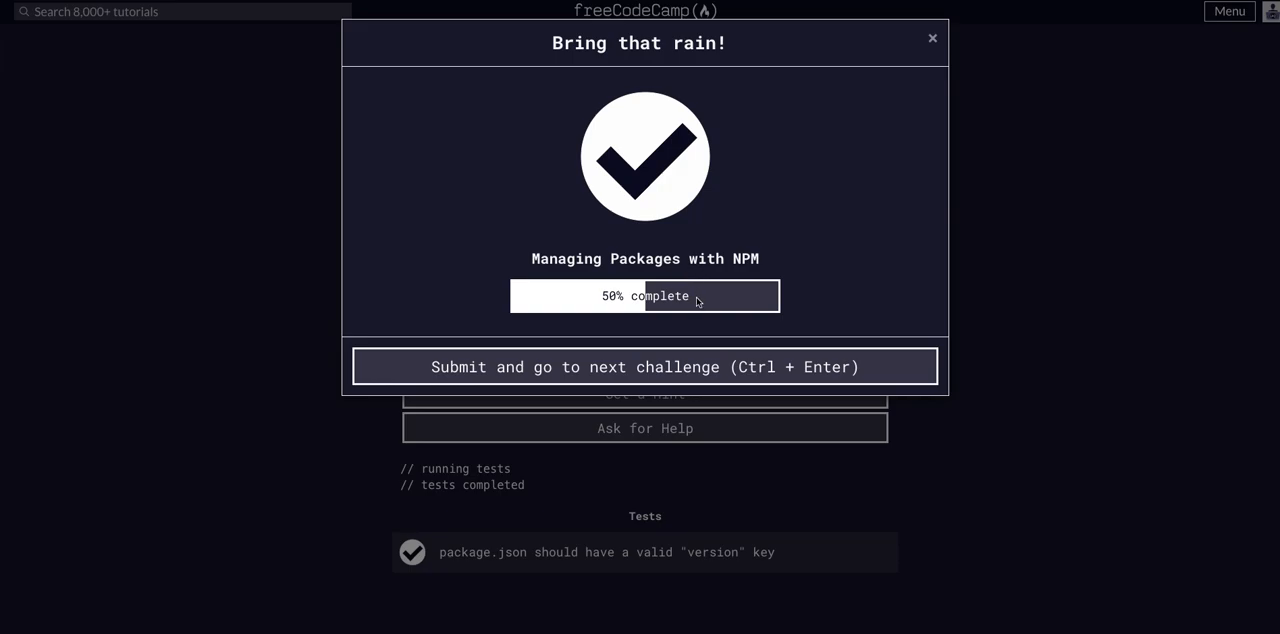